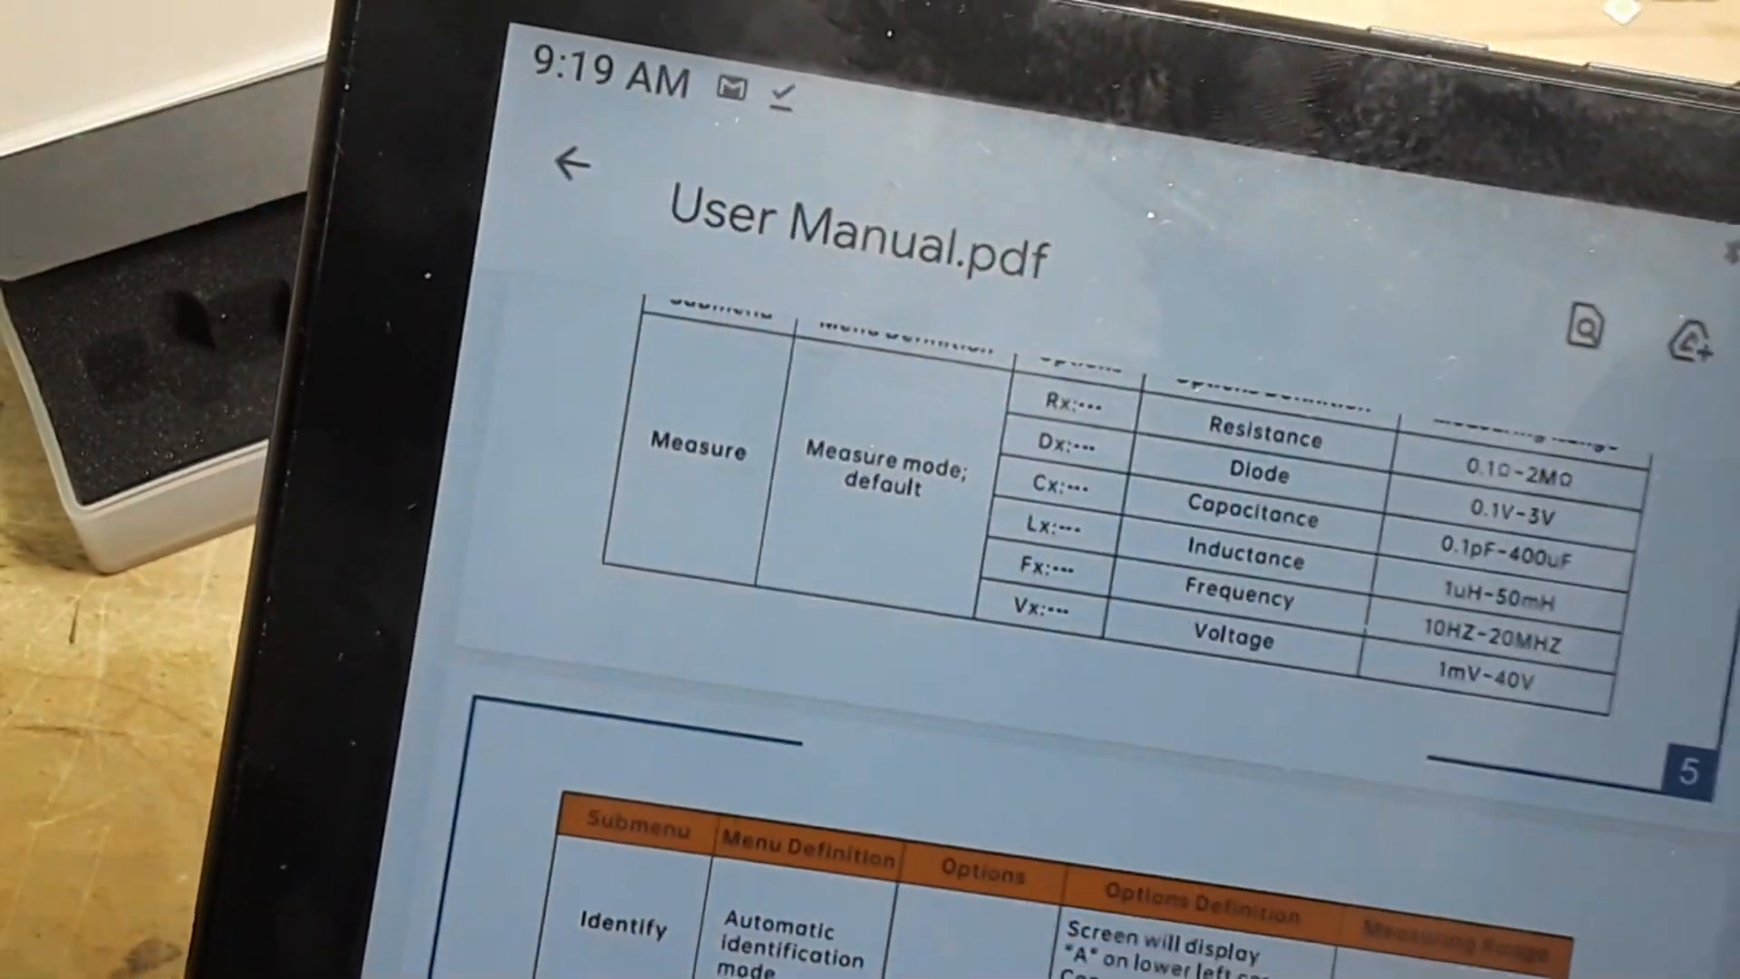
scroll("up", 3)
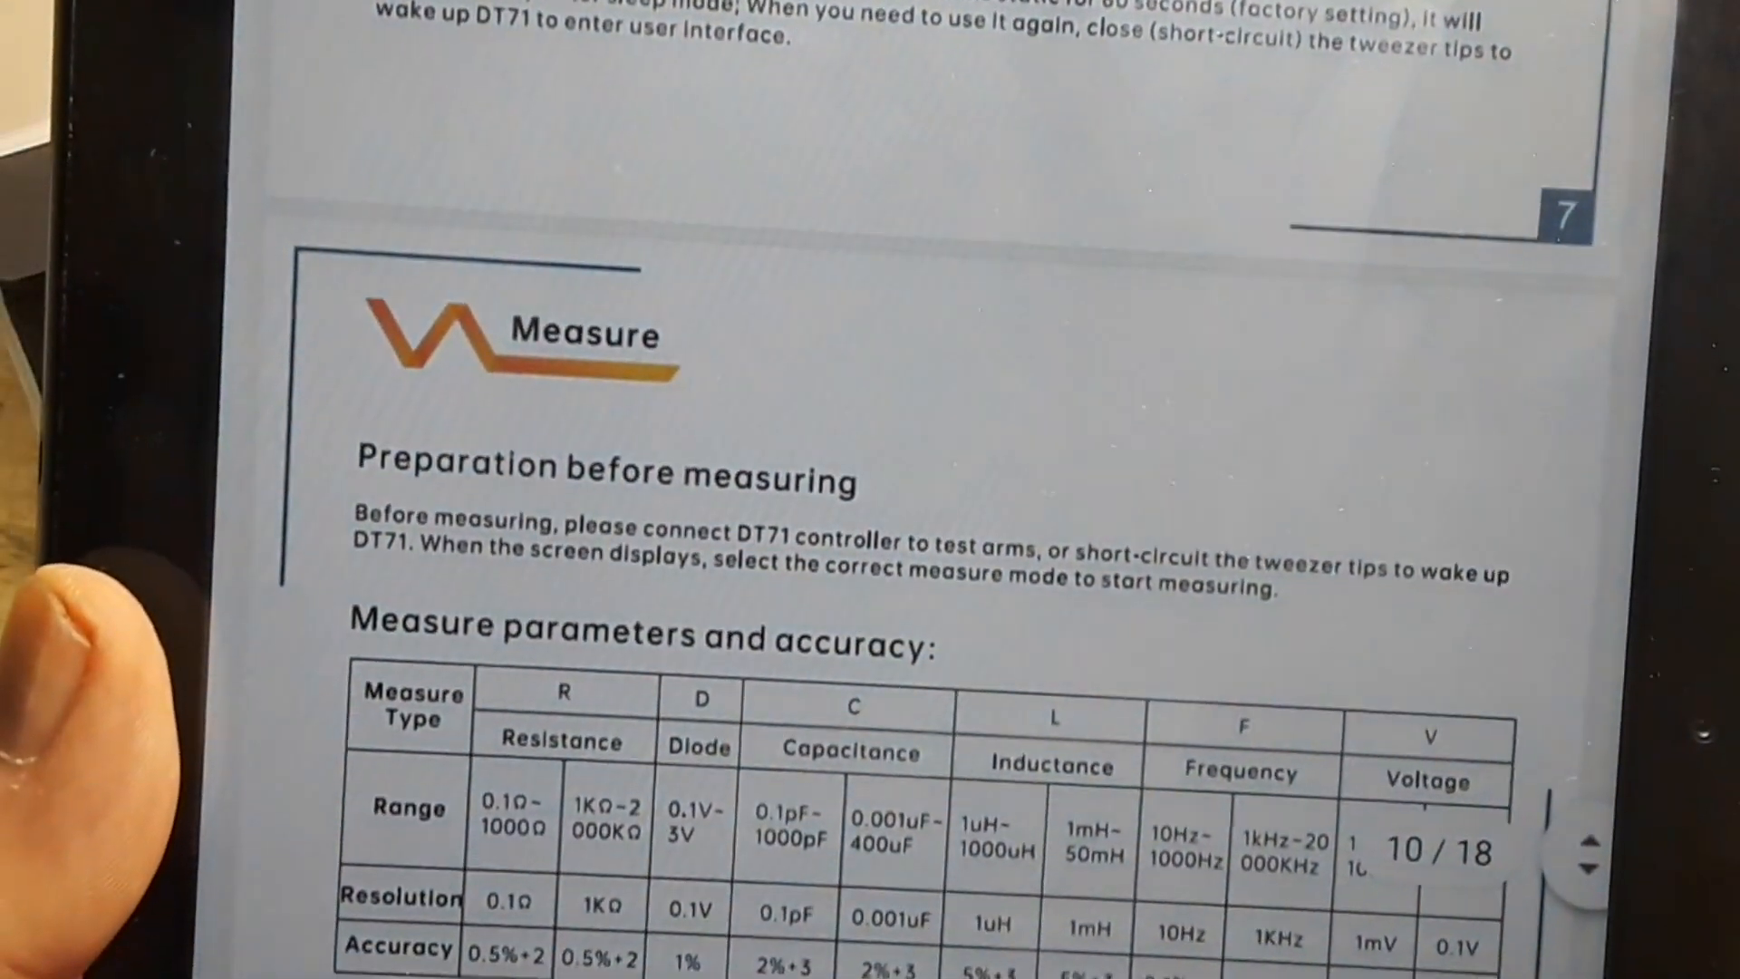
scroll("up", 3)
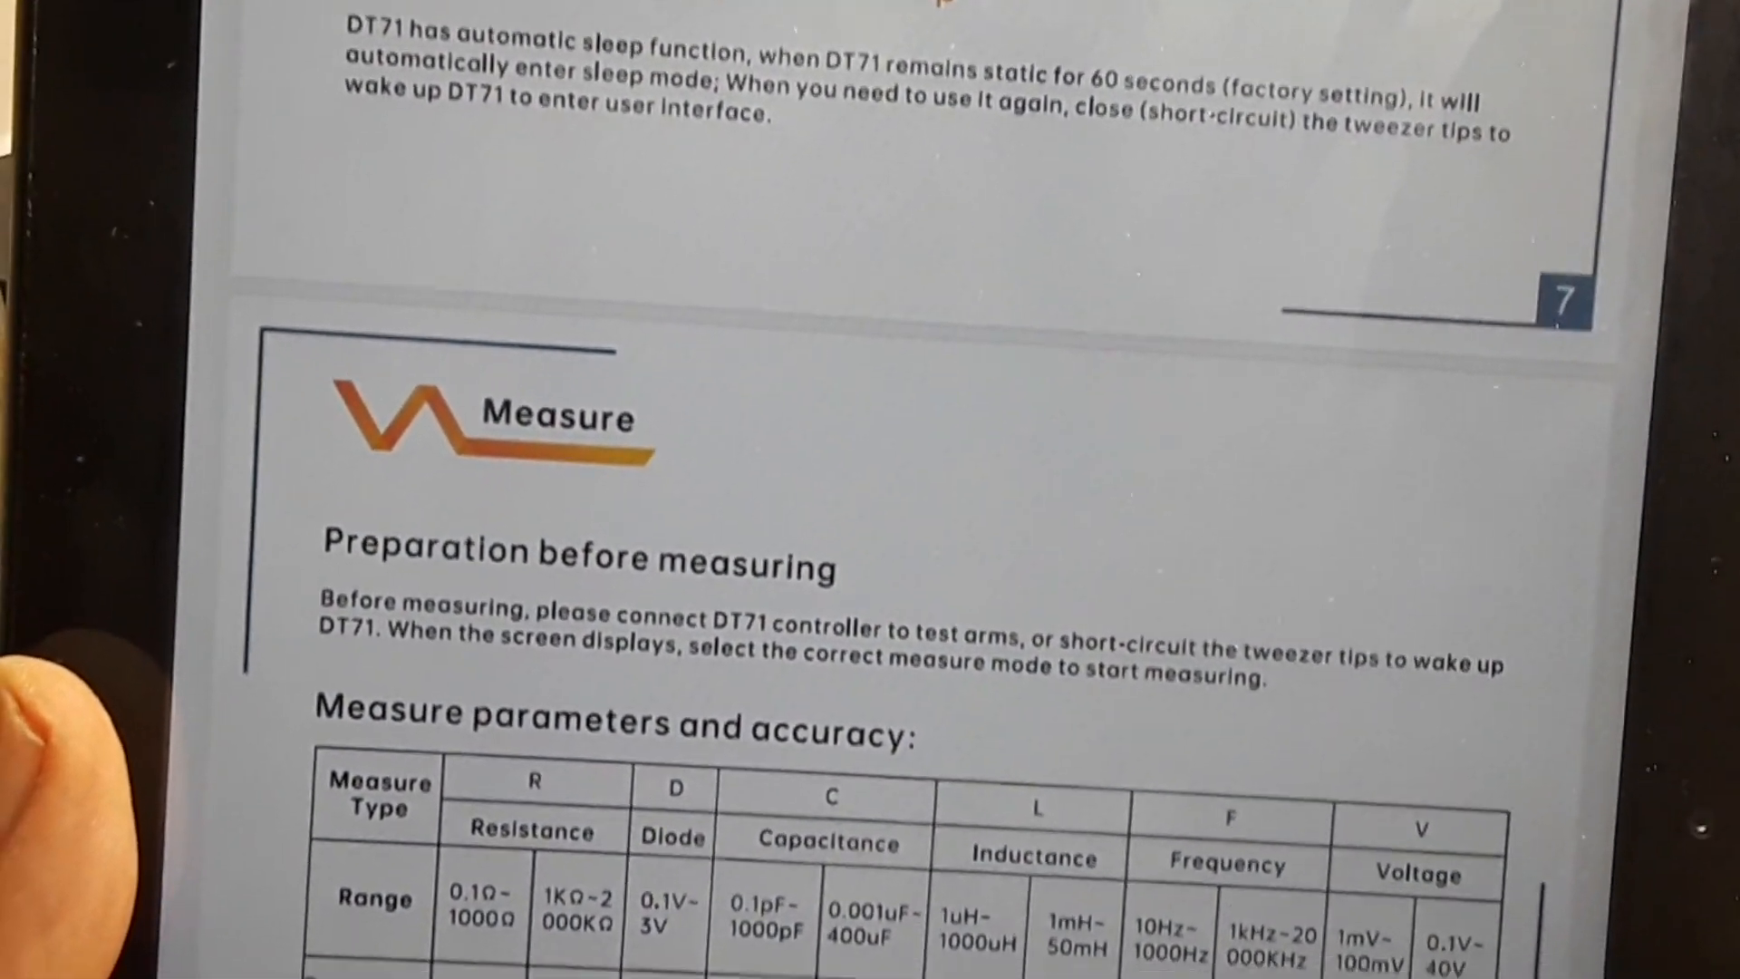
scroll("down", 3)
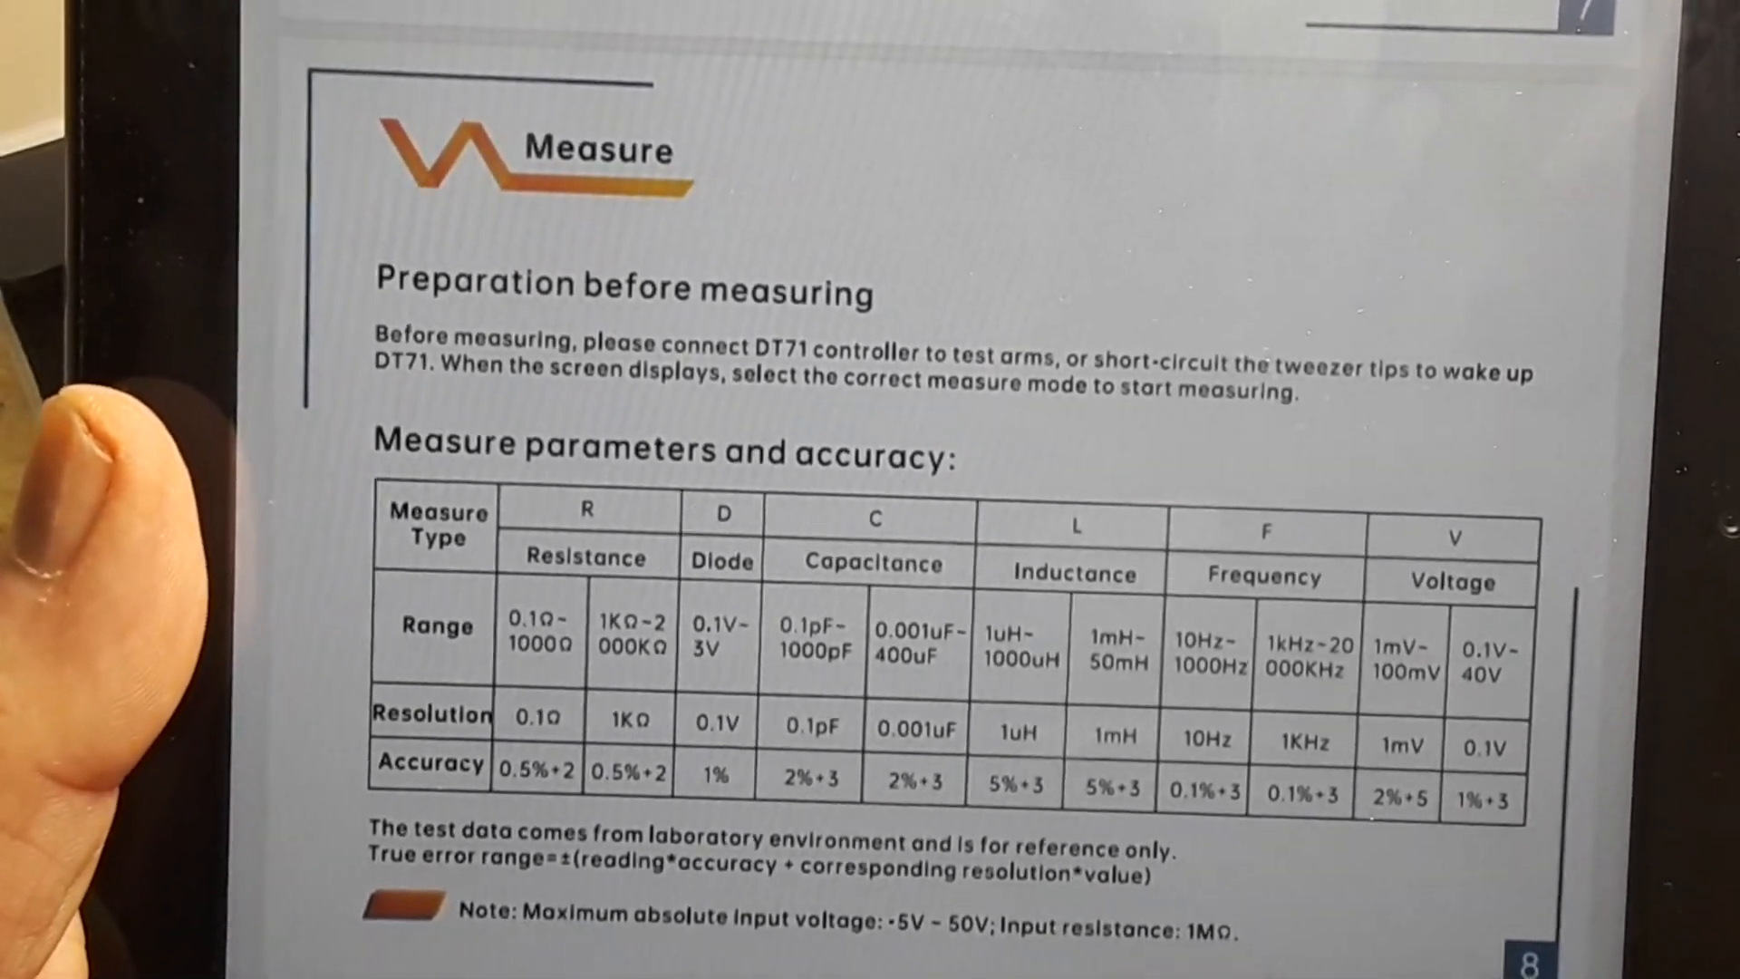